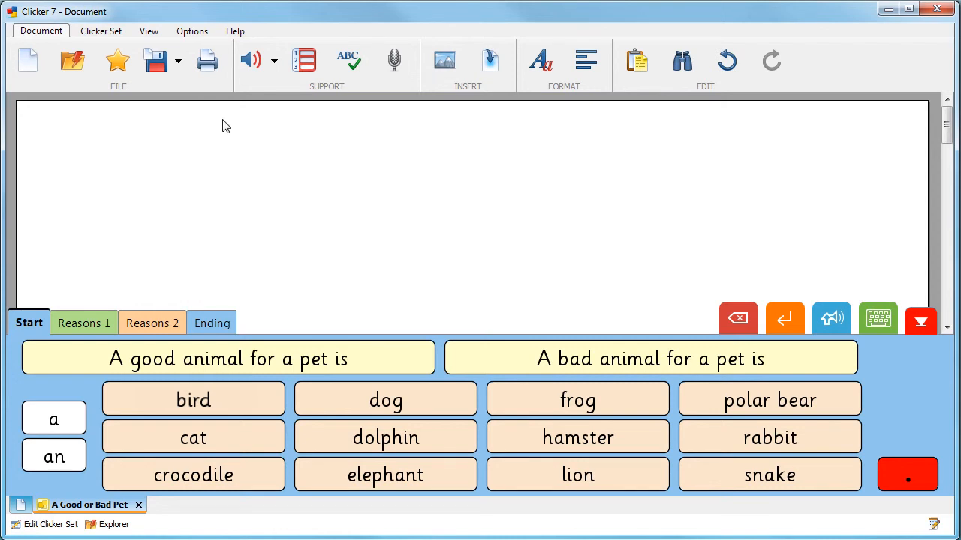
Step: Reach the Accessibility dialog from the Options tab
left_click(192, 30)
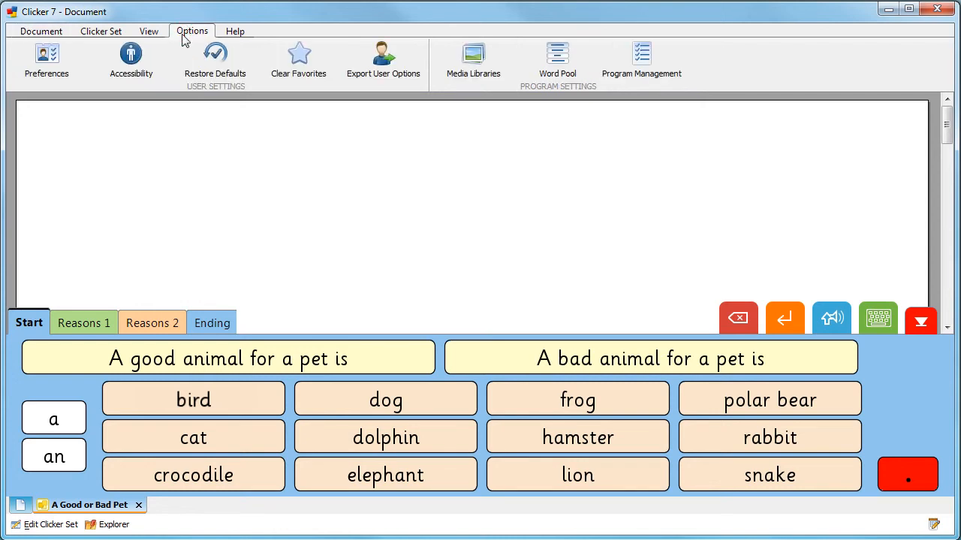
left_click(130, 60)
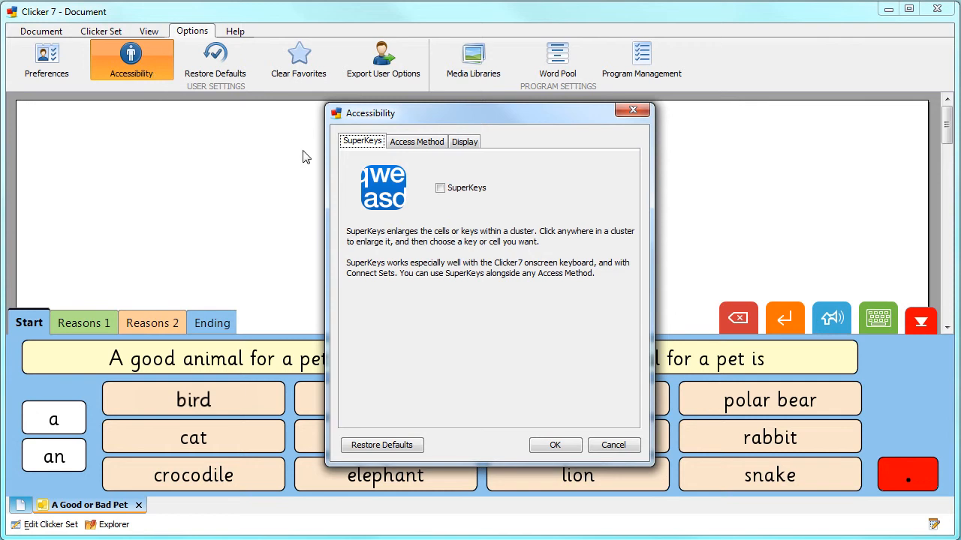
Step: On the Access Method tab, choose One Switch as the input method
left_click(418, 142)
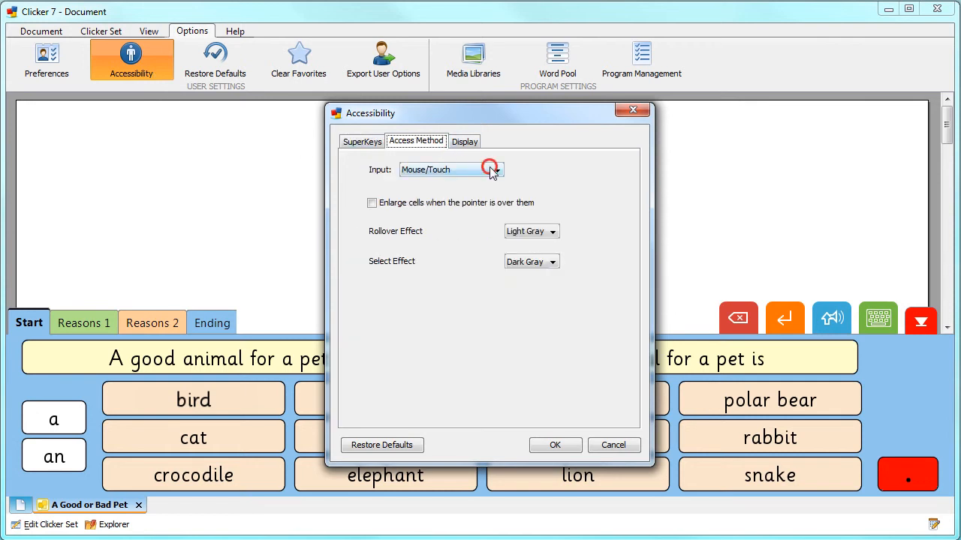
left_click(494, 168)
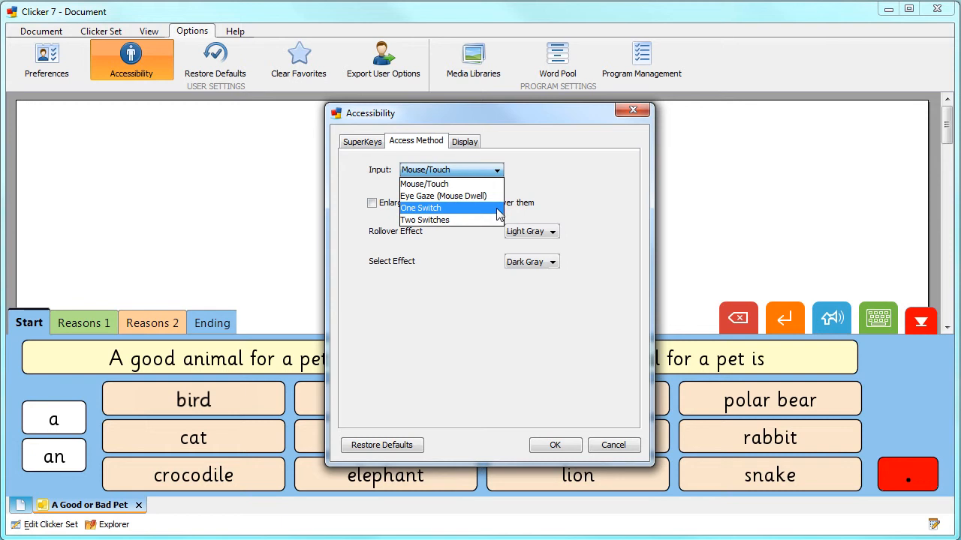
mouse_move(423, 219)
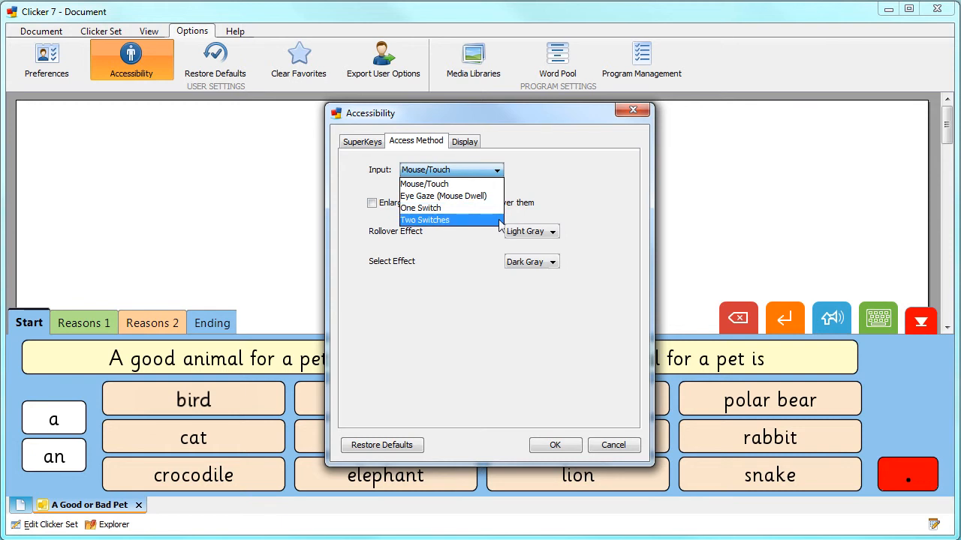
left_click(421, 207)
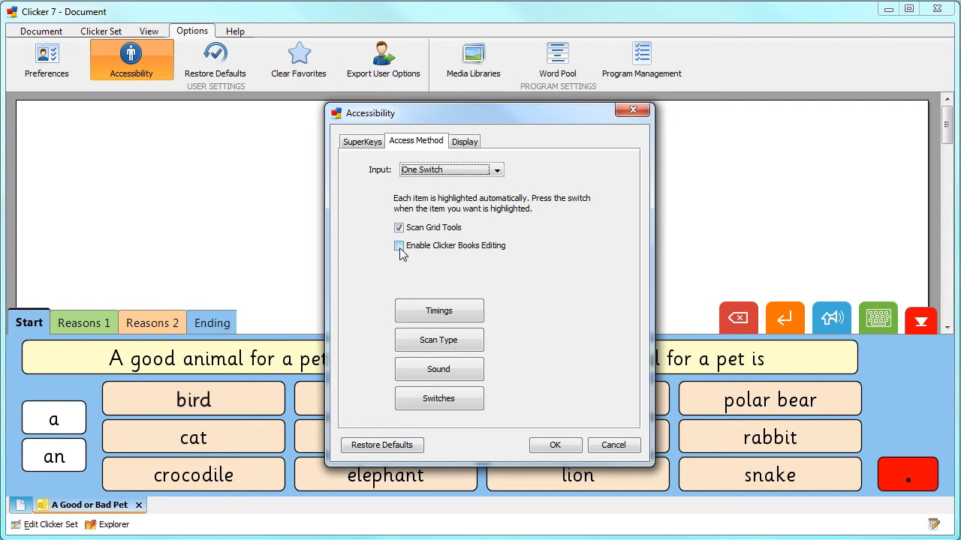
Step: Enable Clicker Books editing with Scan Grid Tools checked and confirm with OK
left_click(399, 246)
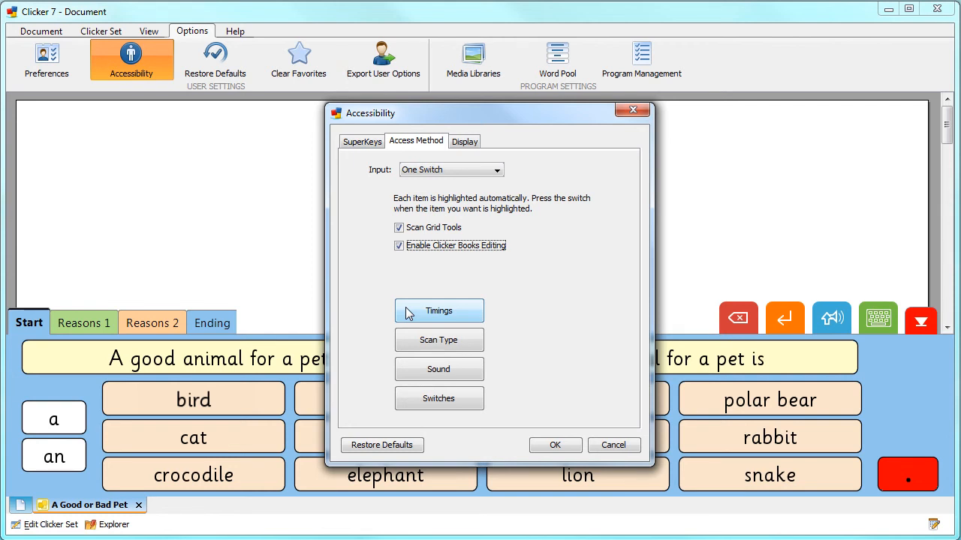
mouse_move(438, 340)
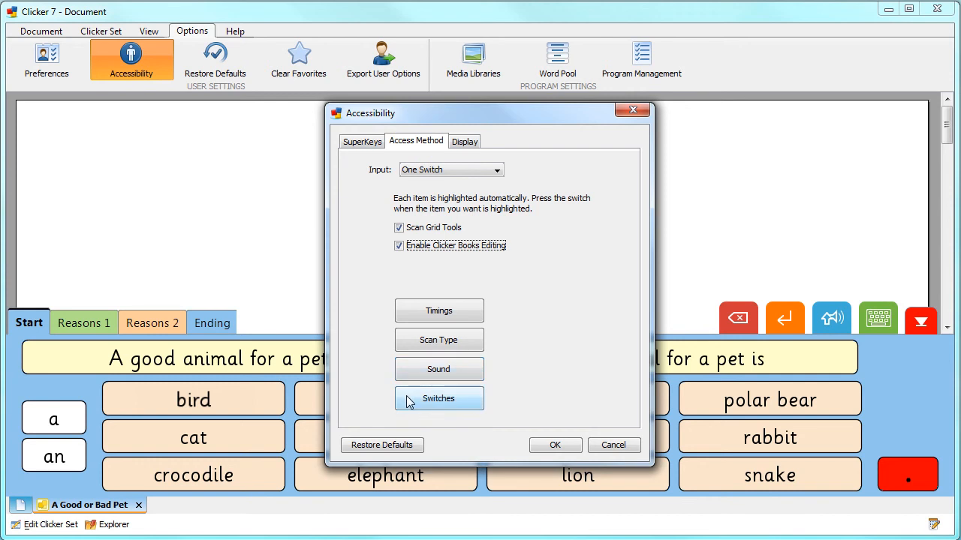
mouse_move(556, 445)
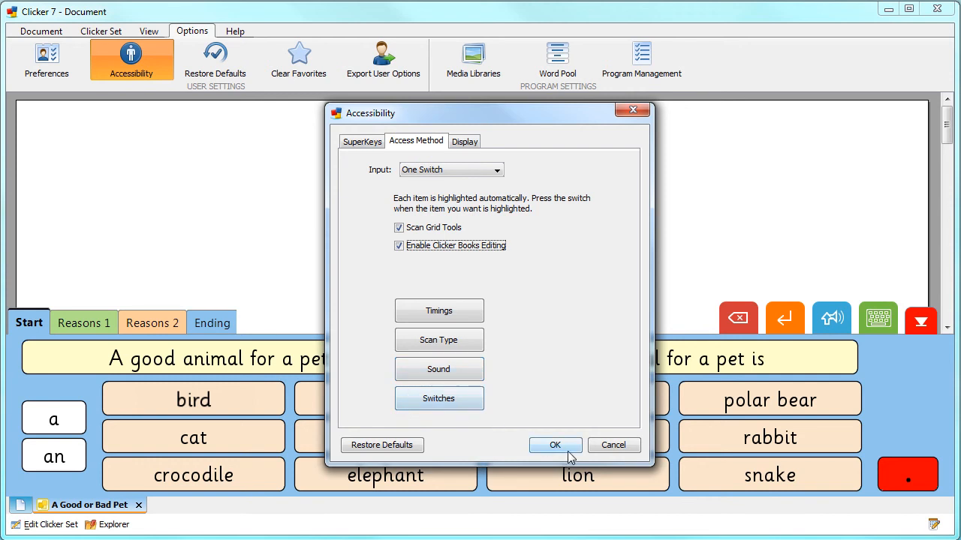
left_click(555, 445)
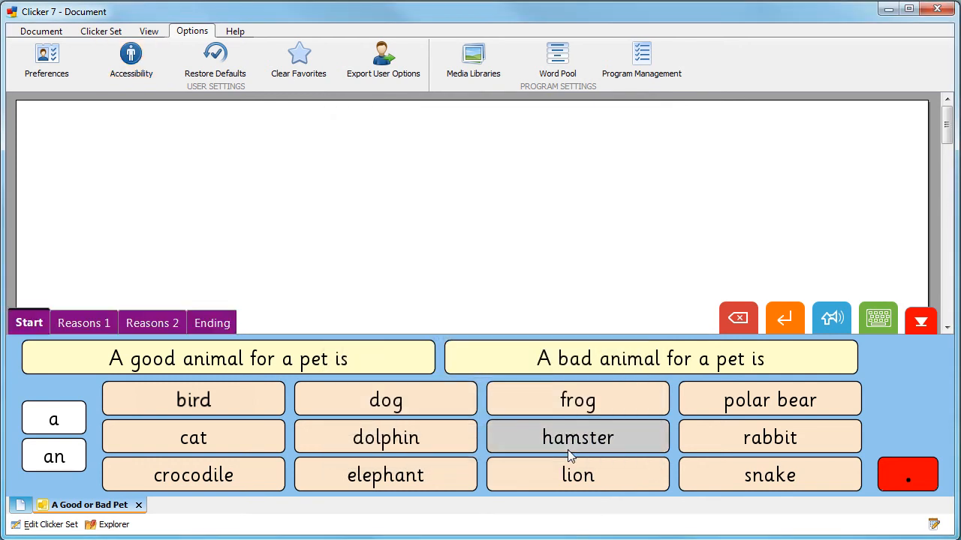